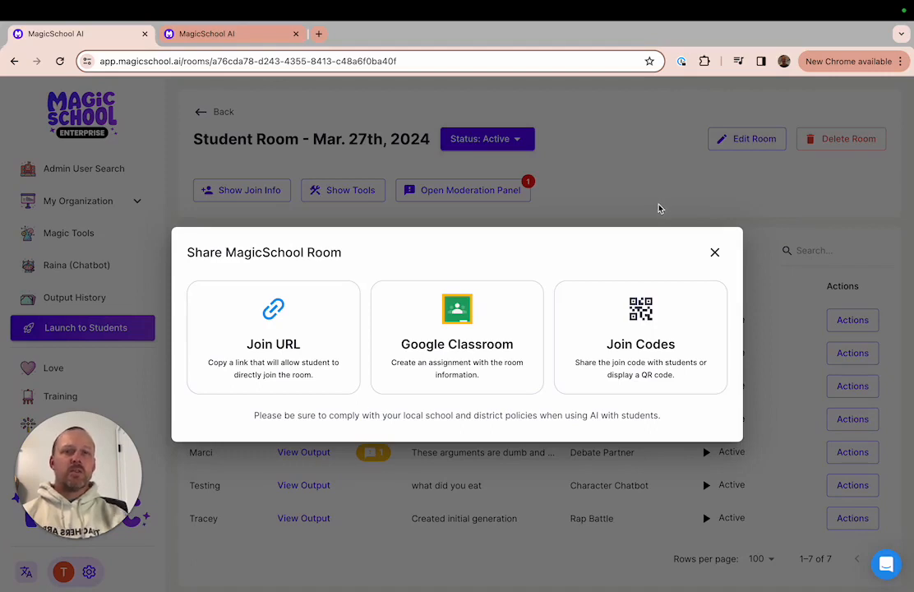
{"action": "mouse_move", "coordinate": [654, 209]}
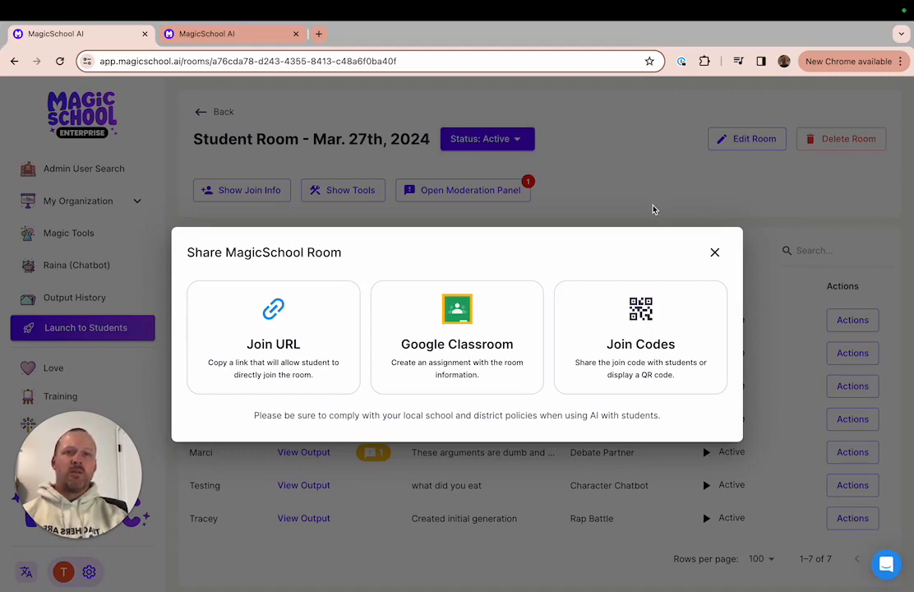
{"action": "mouse_move", "coordinate": [713, 253]}
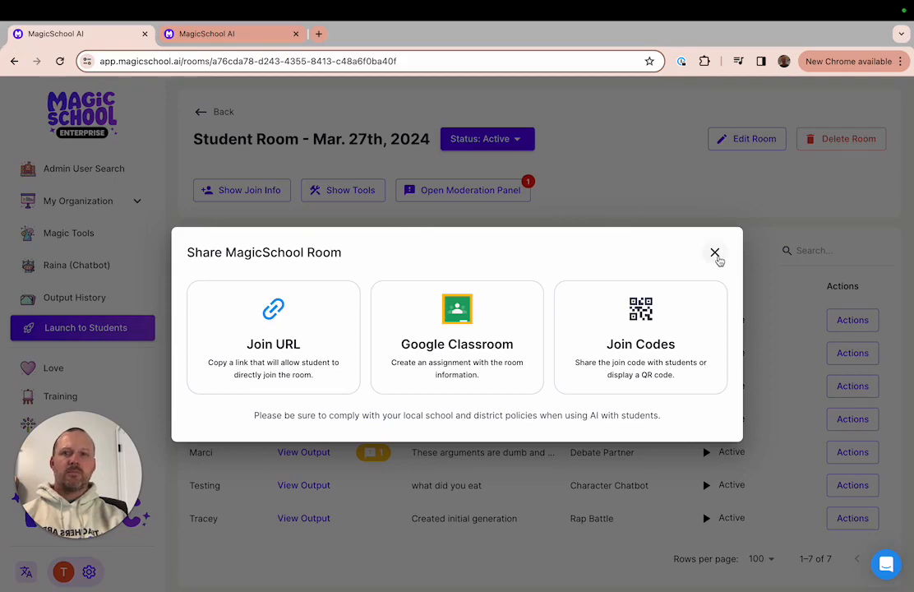
Close the Share MagicSchool Room window, reopen the join info, then close it again
{"action": "left_click", "coordinate": [713, 253]}
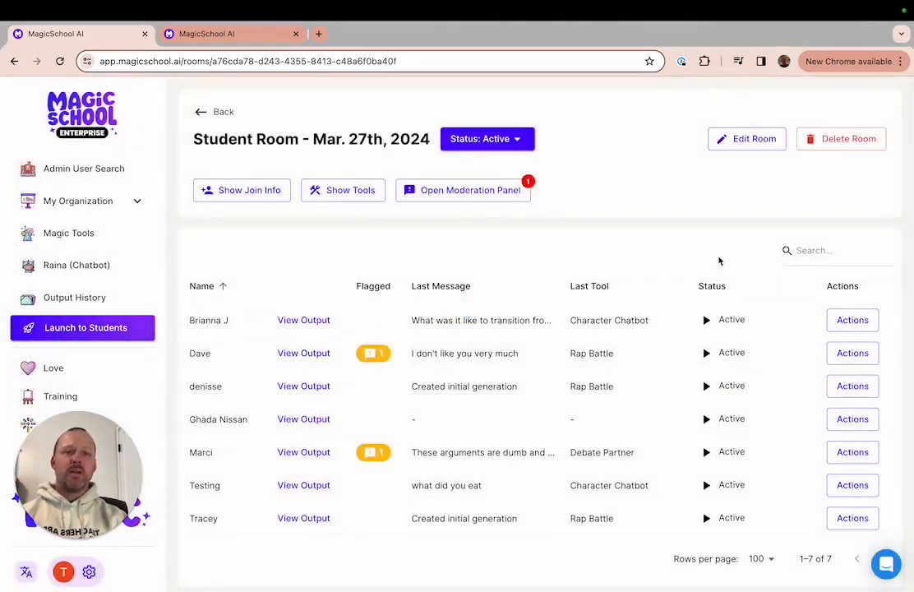
{"action": "mouse_move", "coordinate": [304, 250]}
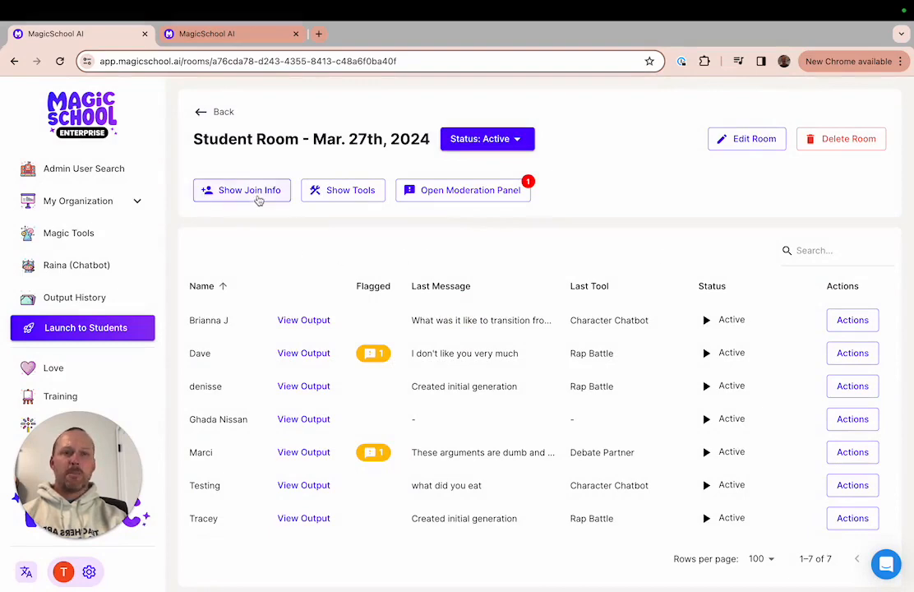
{"action": "left_click", "coordinate": [241, 191]}
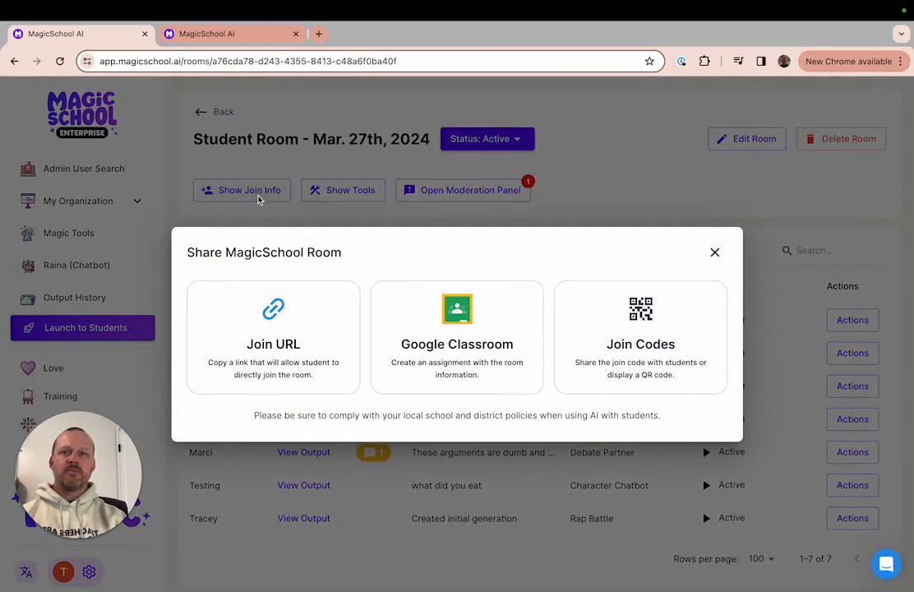
{"action": "mouse_move", "coordinate": [700, 279]}
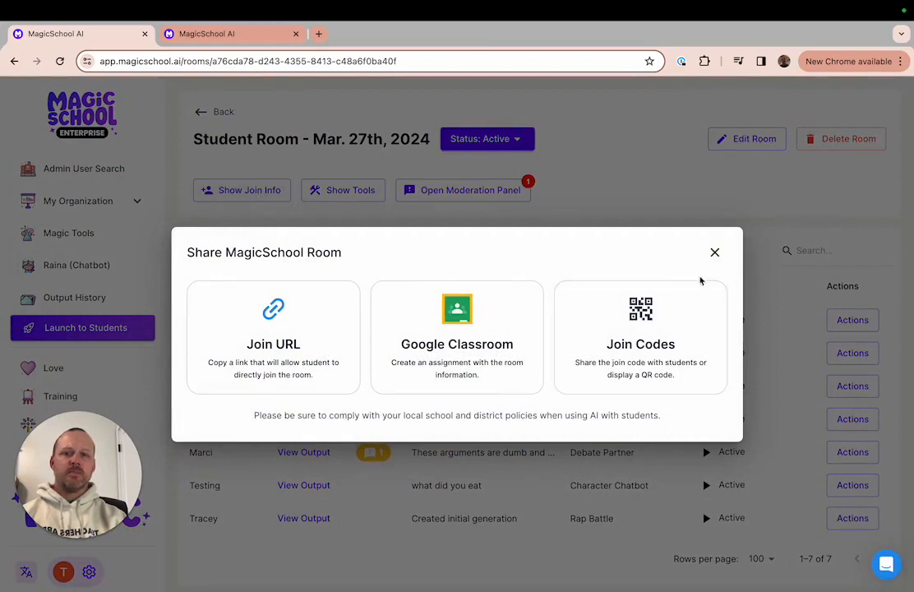
{"action": "left_click", "coordinate": [713, 253]}
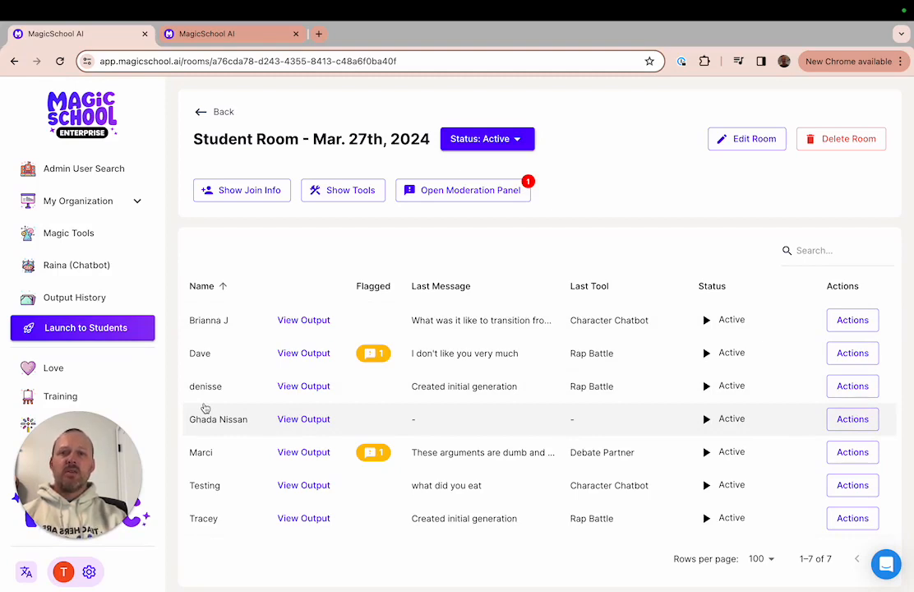
{"action": "mouse_move", "coordinate": [271, 409]}
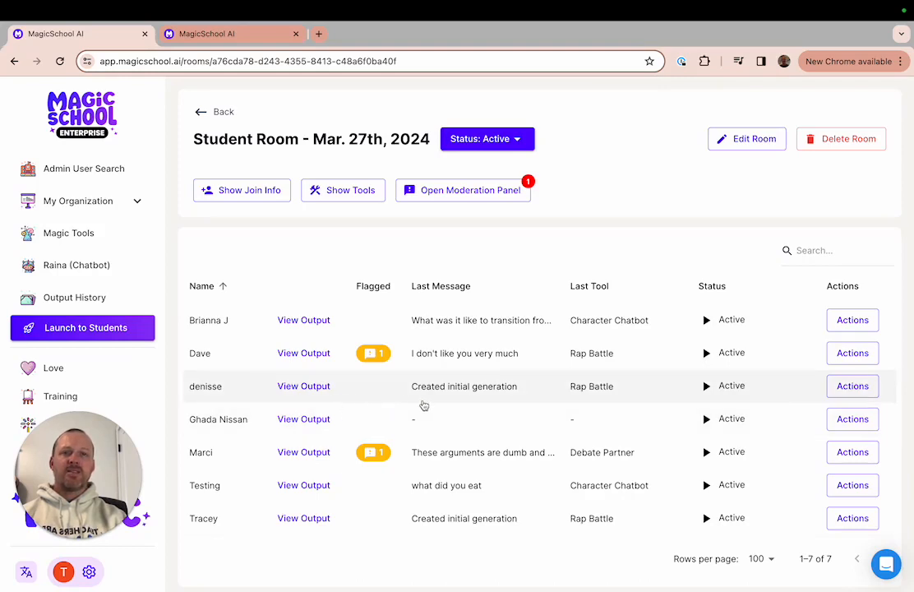
{"action": "mouse_move", "coordinate": [677, 411]}
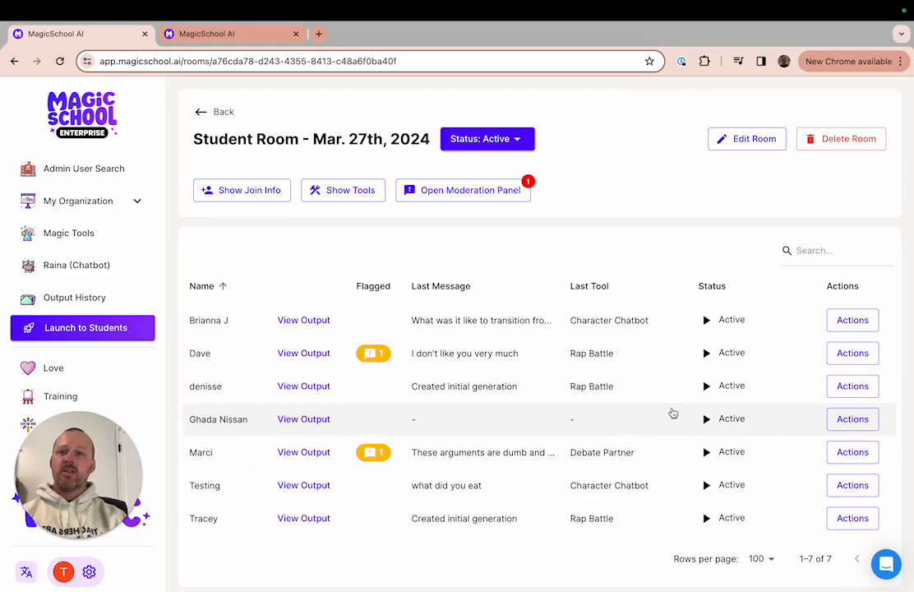
{"action": "mouse_move", "coordinate": [402, 408]}
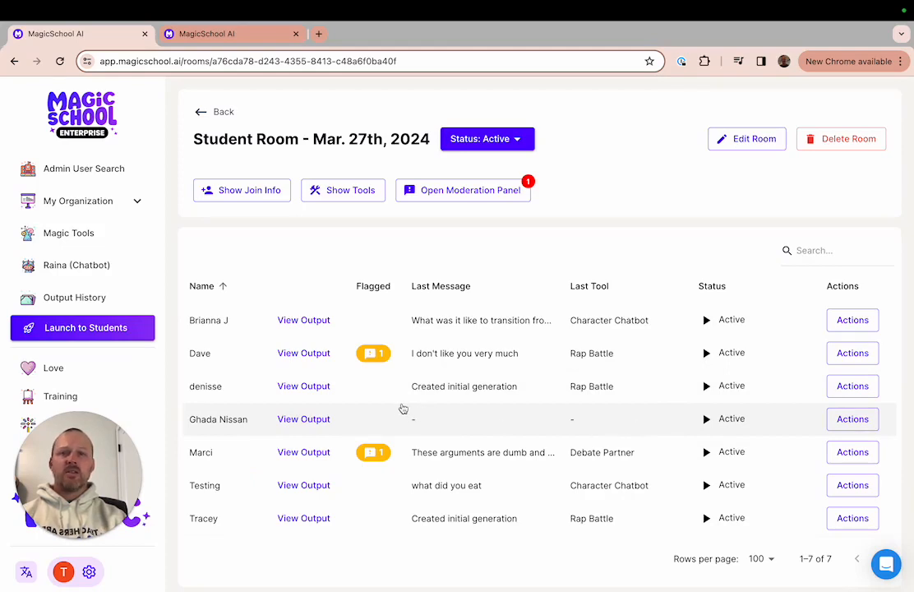
{"action": "mouse_move", "coordinate": [395, 408]}
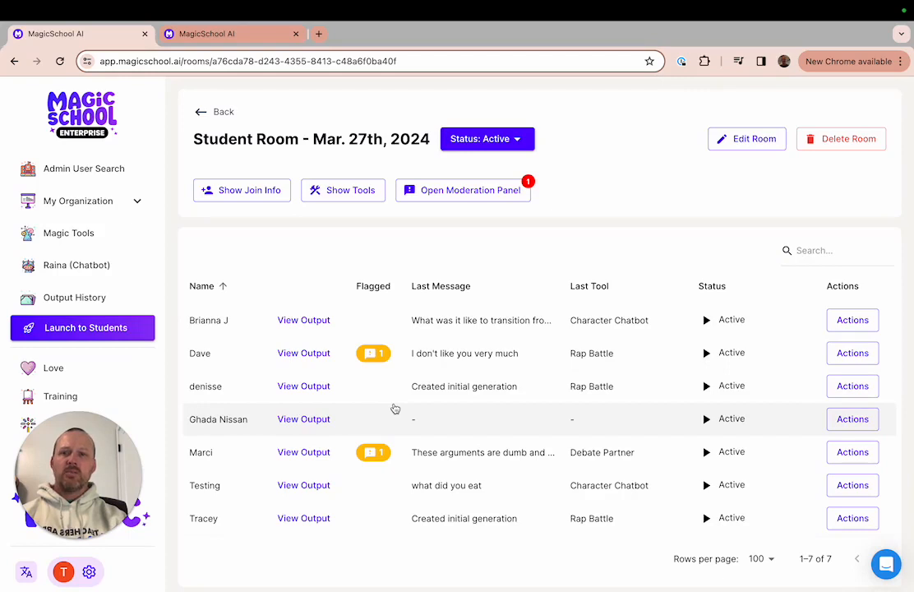
{"action": "mouse_move", "coordinate": [829, 335]}
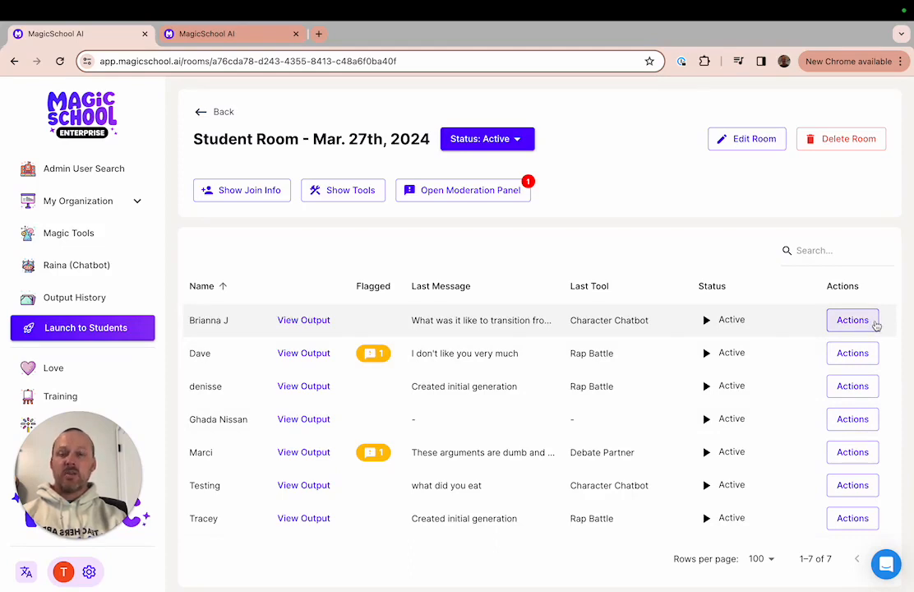
{"action": "left_click", "coordinate": [851, 318]}
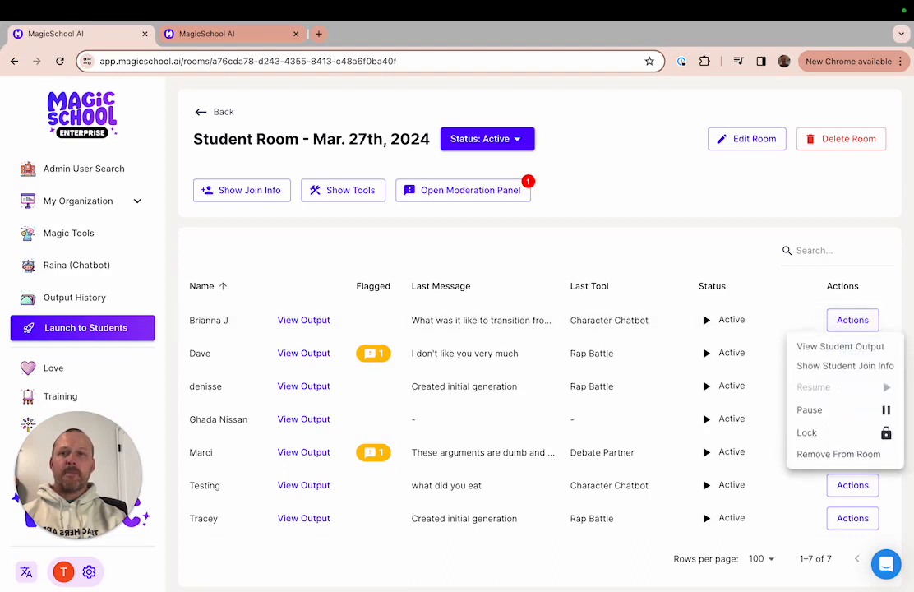
{"action": "mouse_move", "coordinate": [705, 396]}
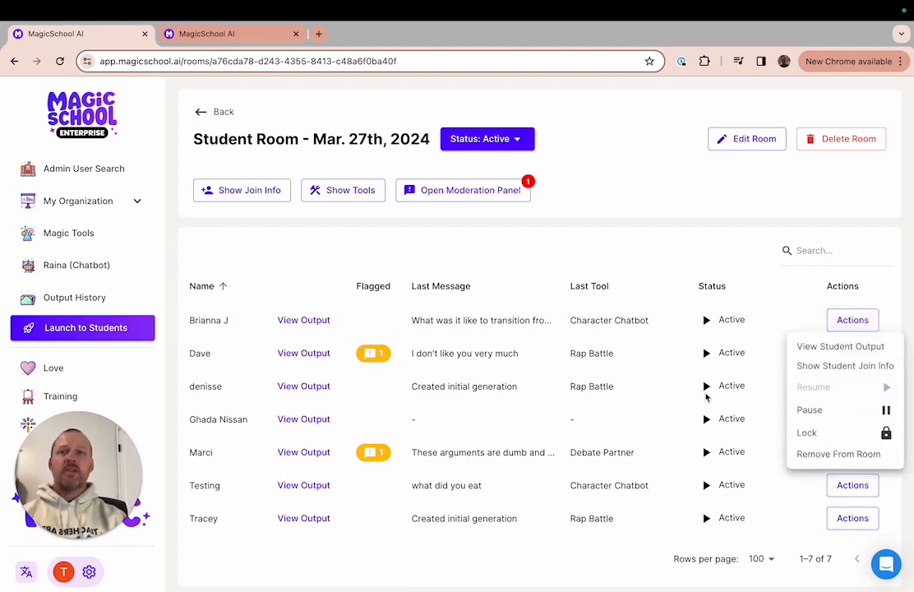
{"action": "mouse_move", "coordinate": [828, 358]}
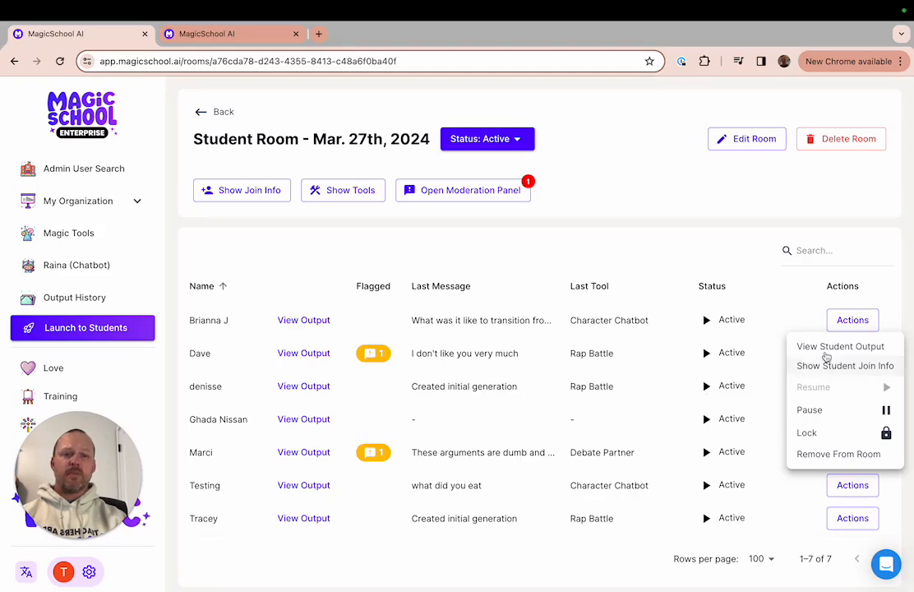
{"action": "left_click", "coordinate": [840, 345]}
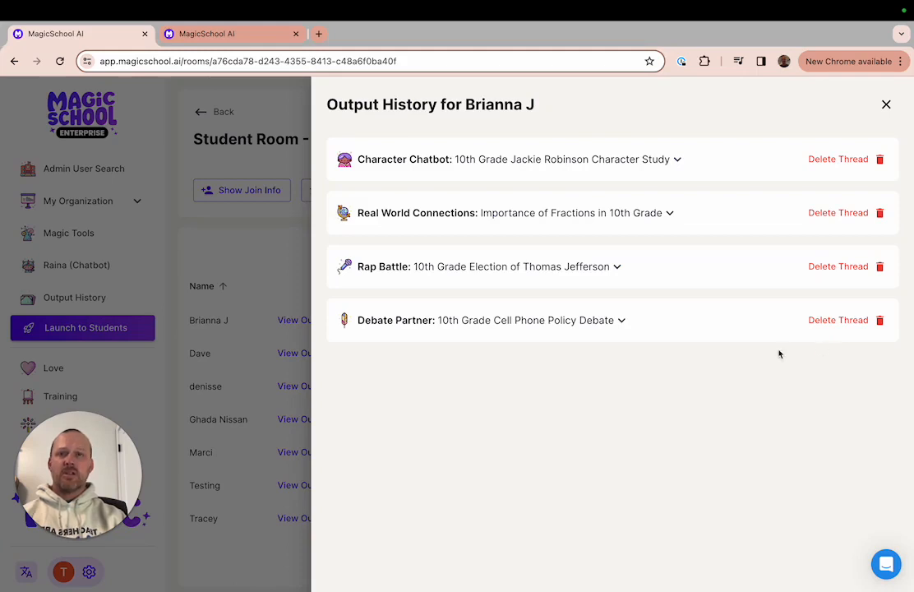
{"action": "mouse_move", "coordinate": [582, 164]}
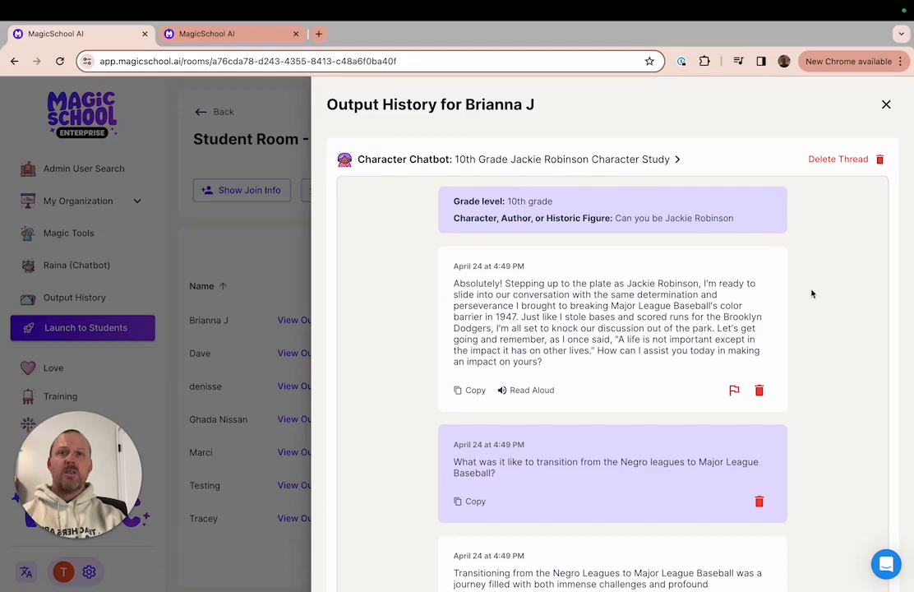
{"action": "mouse_move", "coordinate": [794, 352]}
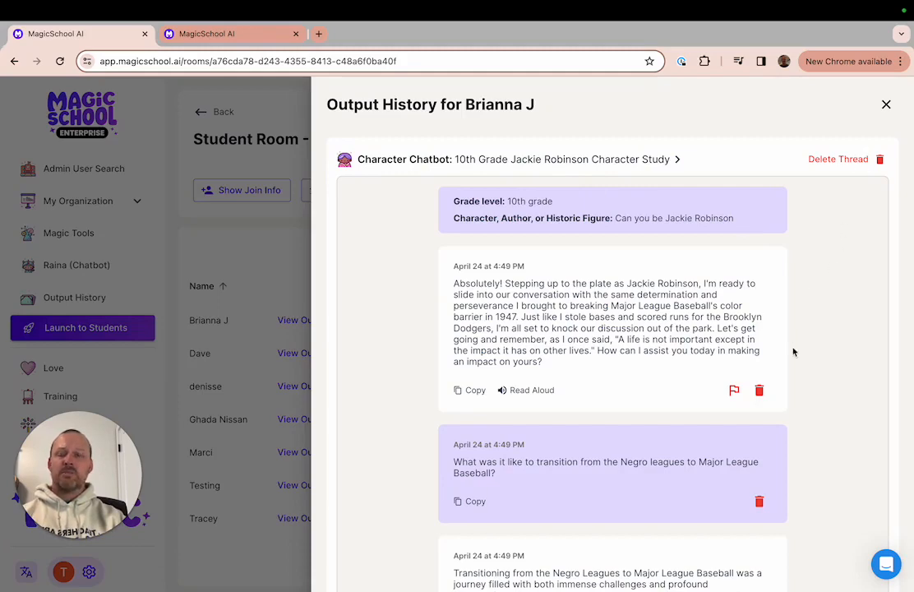
{"action": "left_click", "coordinate": [886, 105]}
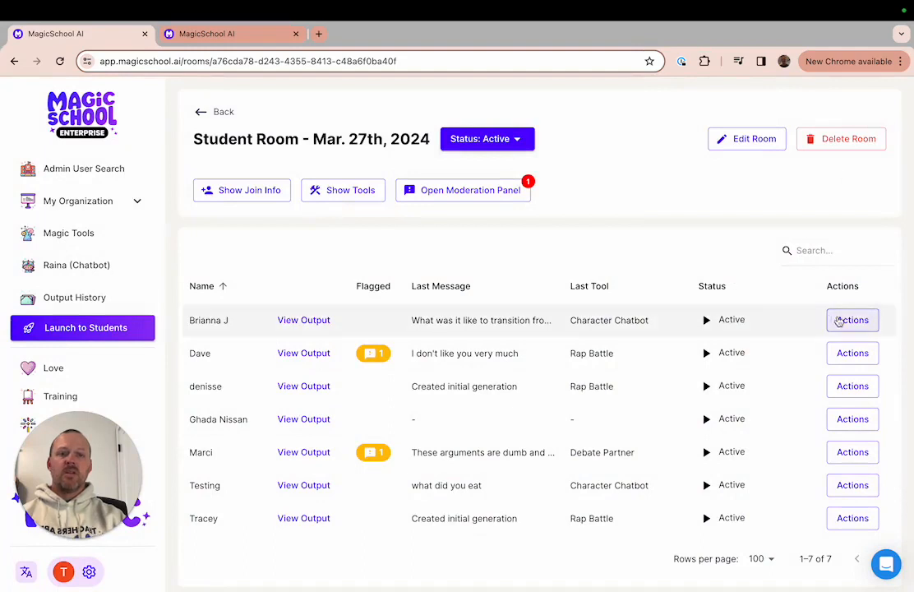
{"action": "left_click", "coordinate": [851, 318]}
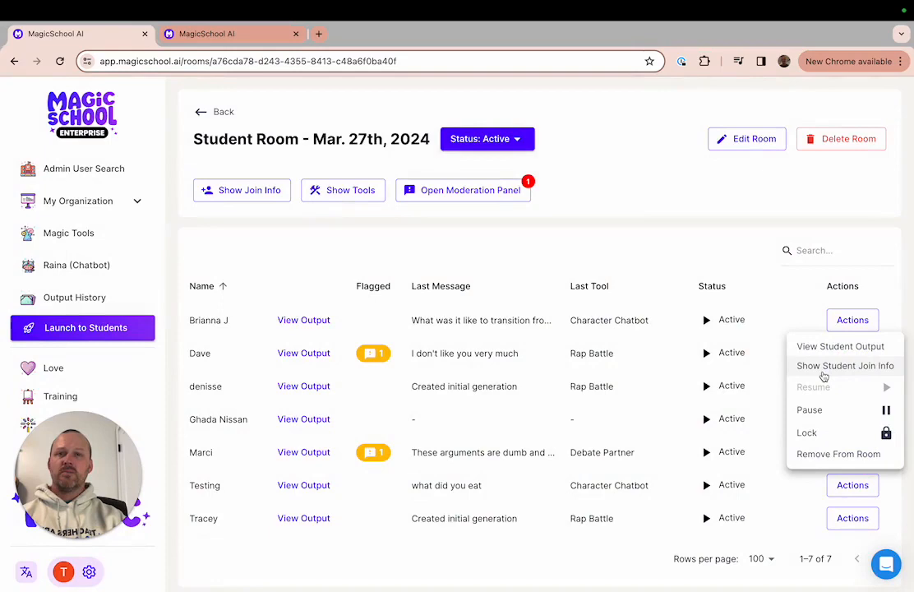
{"action": "left_click", "coordinate": [845, 365]}
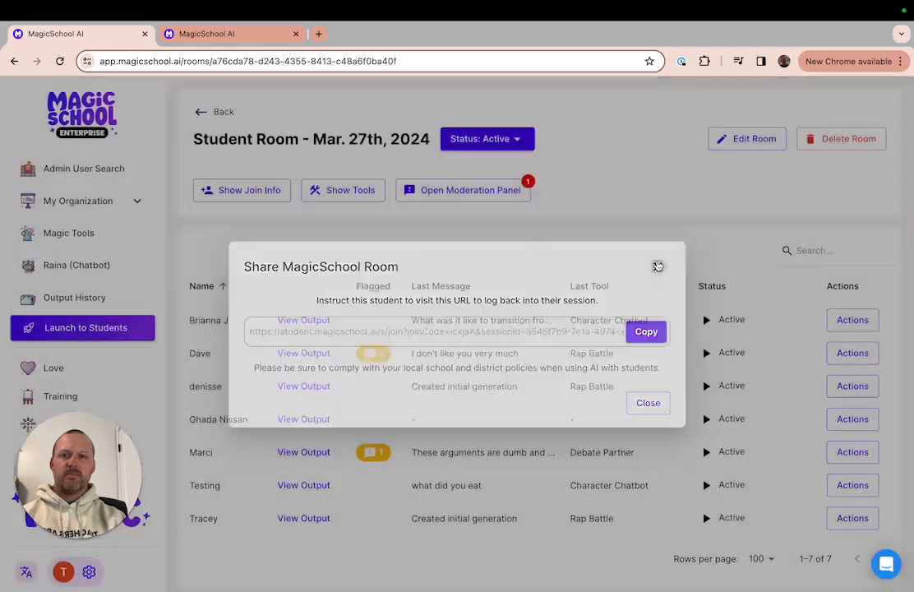
{"action": "left_click", "coordinate": [657, 266]}
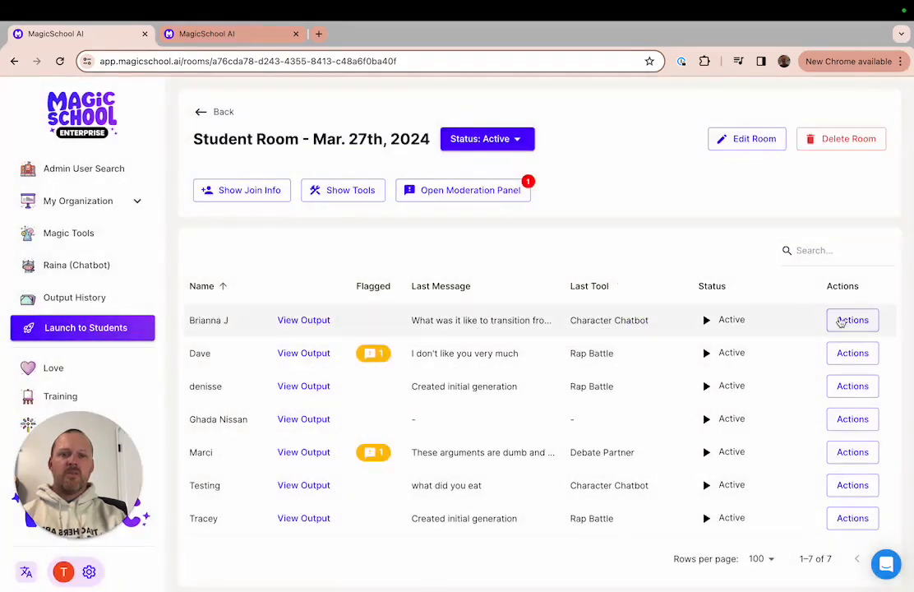
{"action": "left_click", "coordinate": [851, 319]}
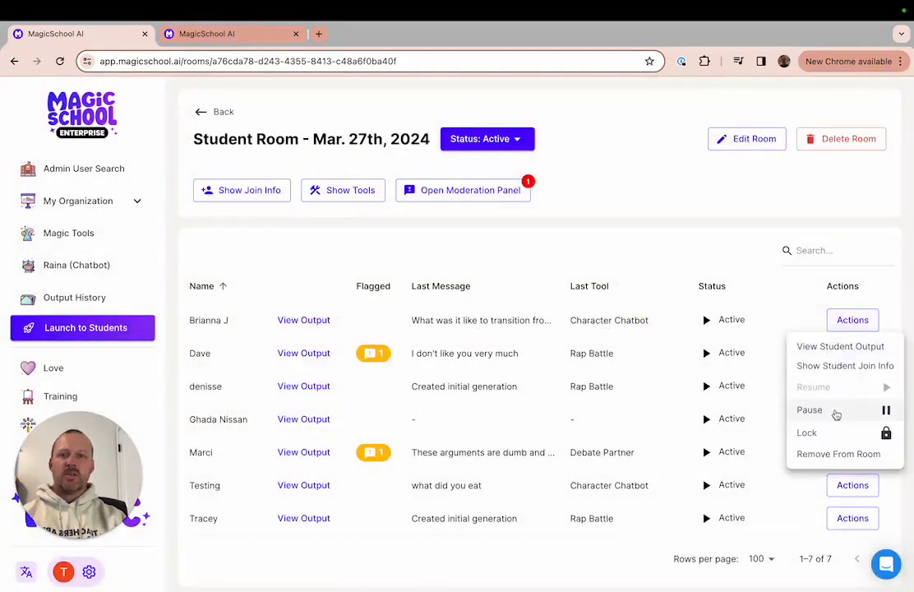
{"action": "left_click", "coordinate": [809, 409]}
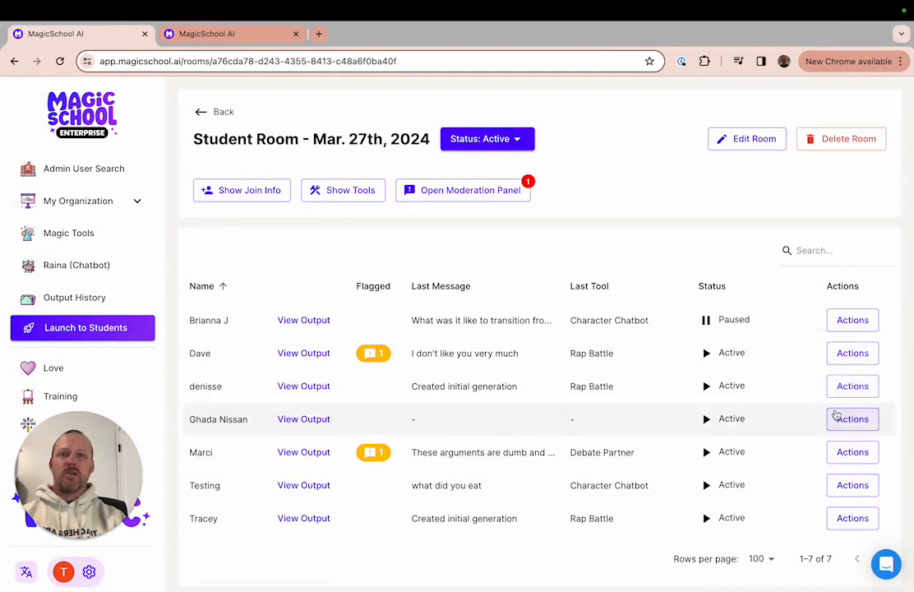
{"action": "mouse_move", "coordinate": [562, 266]}
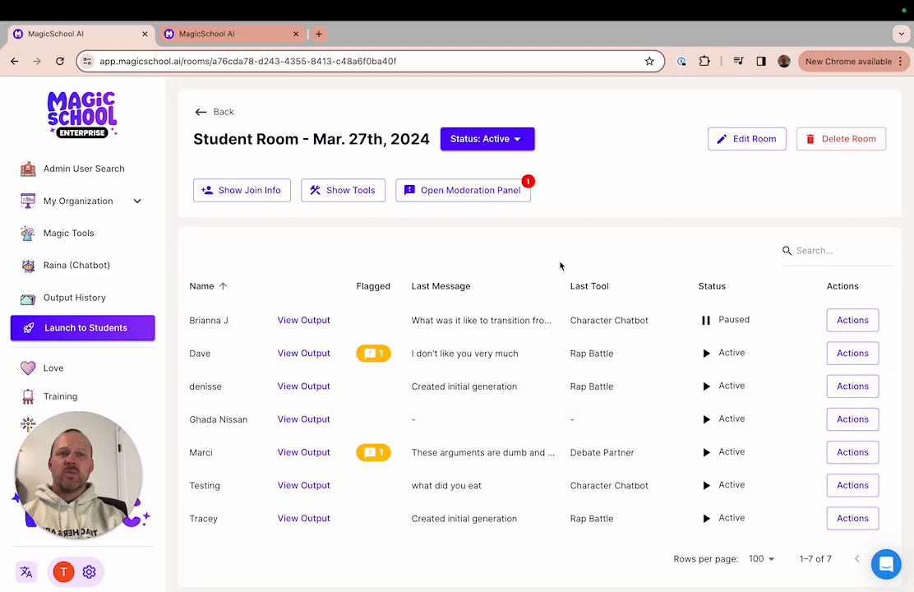
{"action": "mouse_move", "coordinate": [429, 223]}
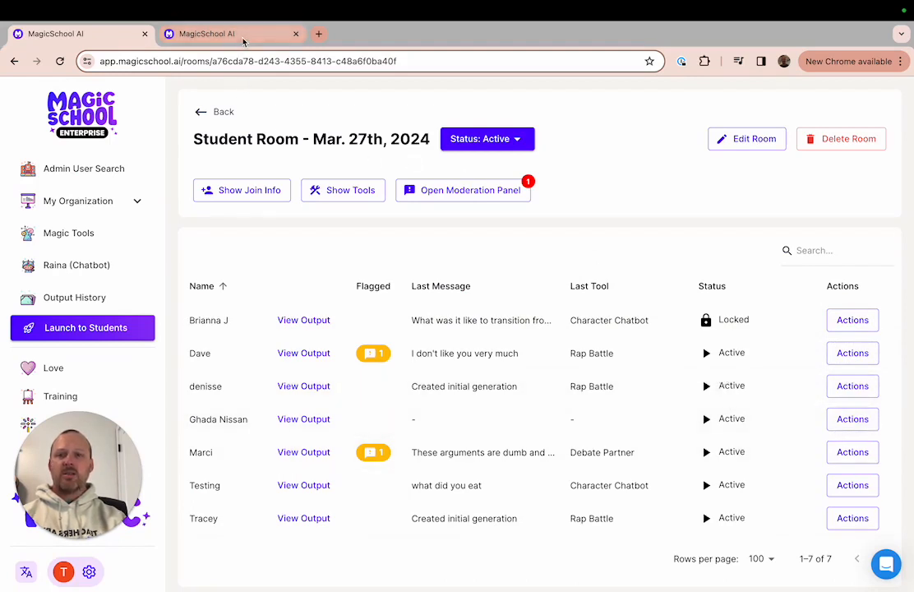
{"action": "left_click", "coordinate": [230, 32]}
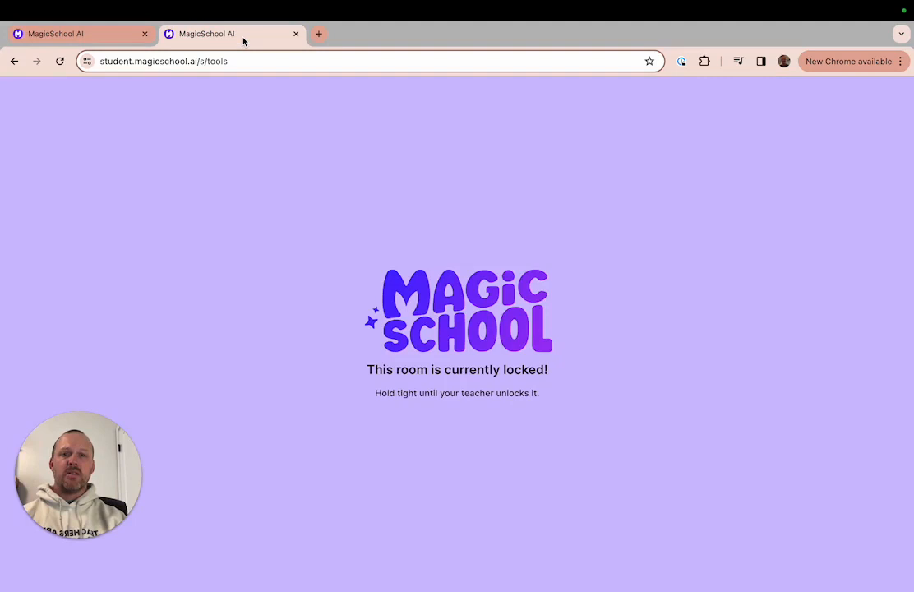
{"action": "left_click", "coordinate": [74, 33]}
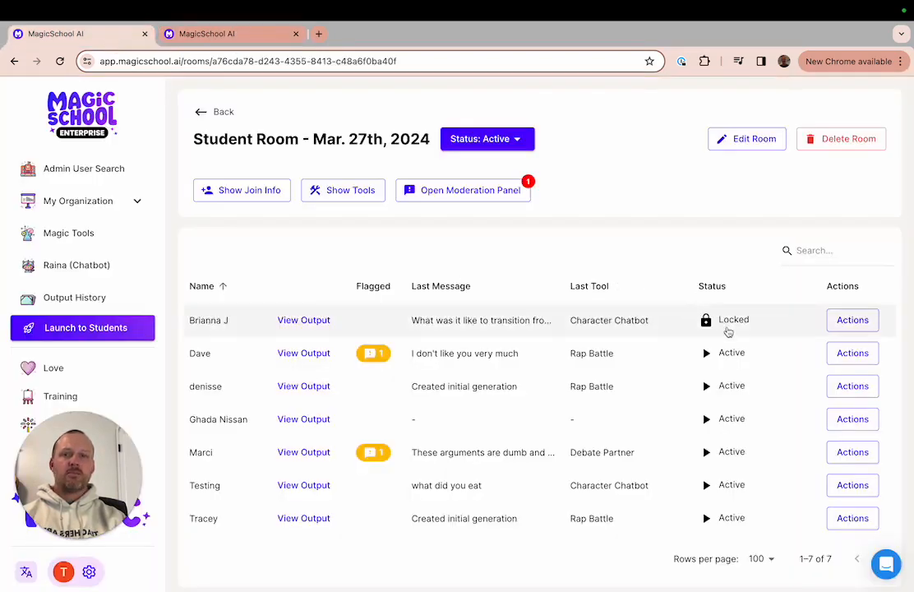
{"action": "left_click", "coordinate": [851, 318]}
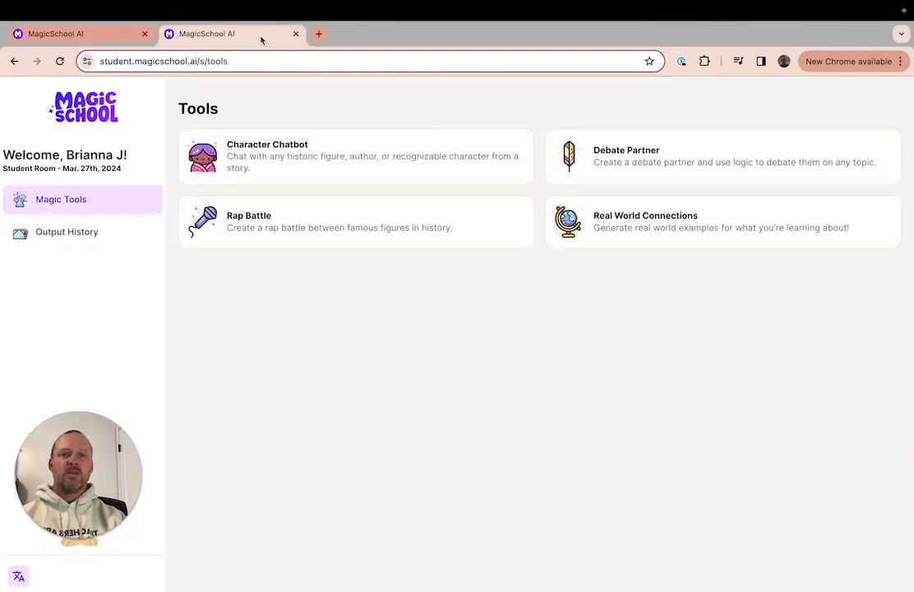
{"action": "mouse_move", "coordinate": [493, 217]}
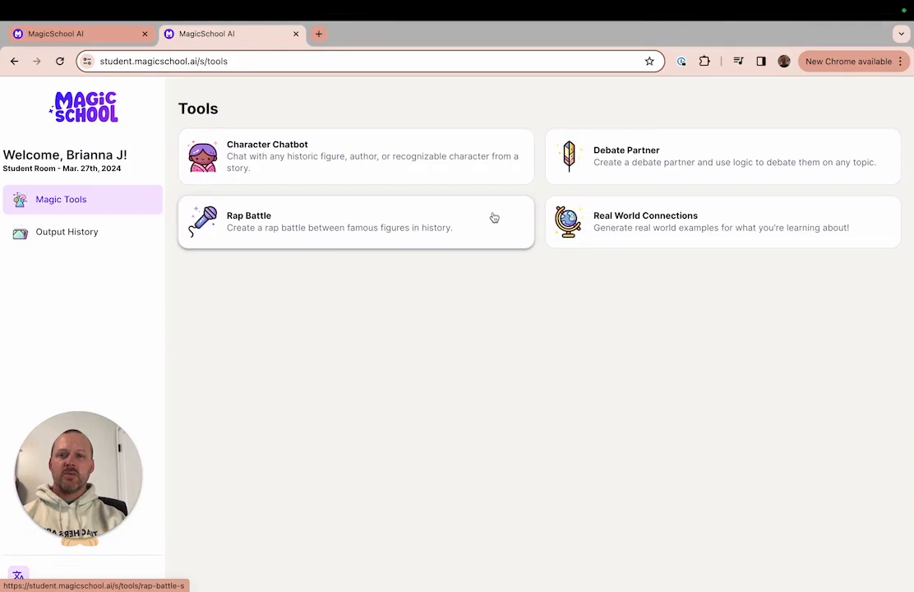
Review the whole-room Status: Active options, then go back to the Student Rooms list
{"action": "left_click", "coordinate": [74, 33]}
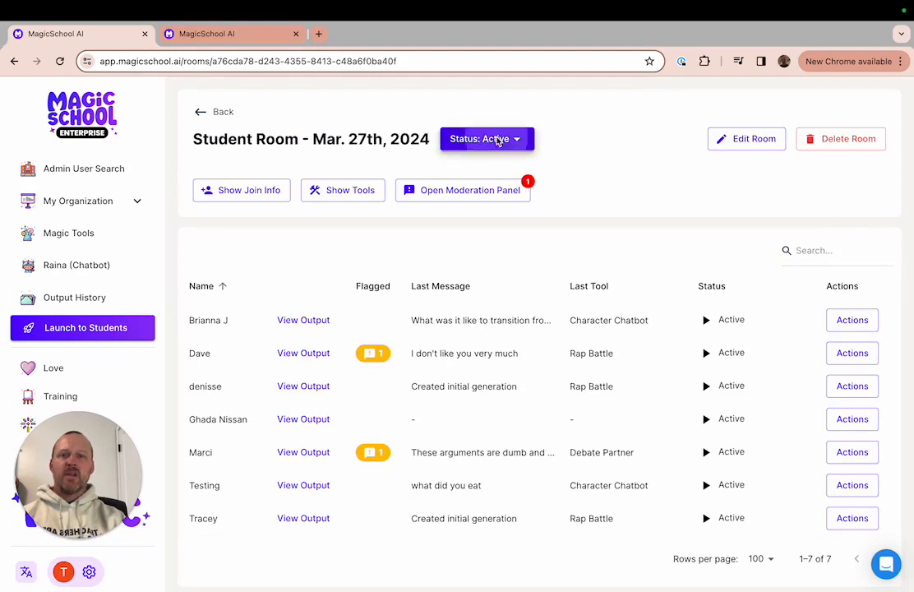
{"action": "left_click", "coordinate": [486, 138]}
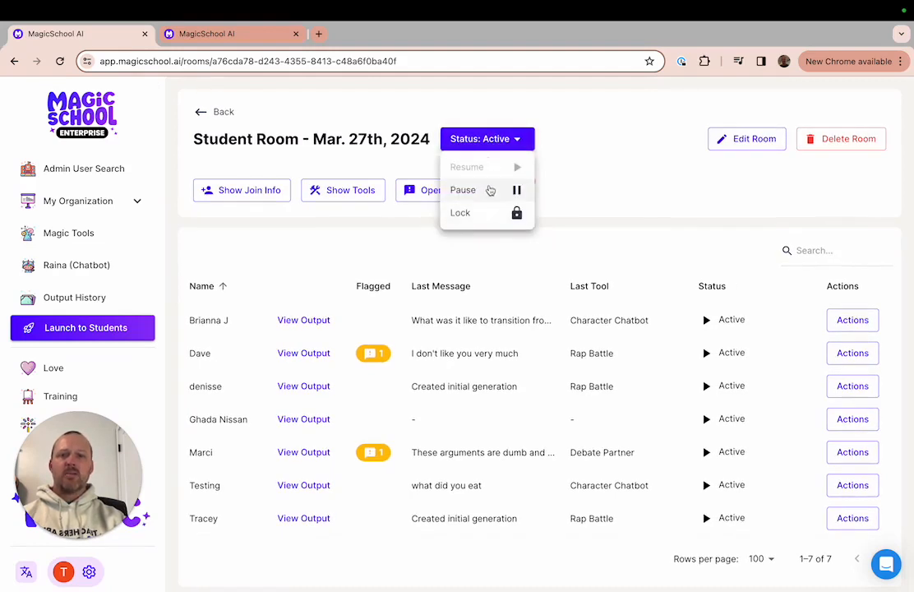
{"action": "mouse_move", "coordinate": [639, 181]}
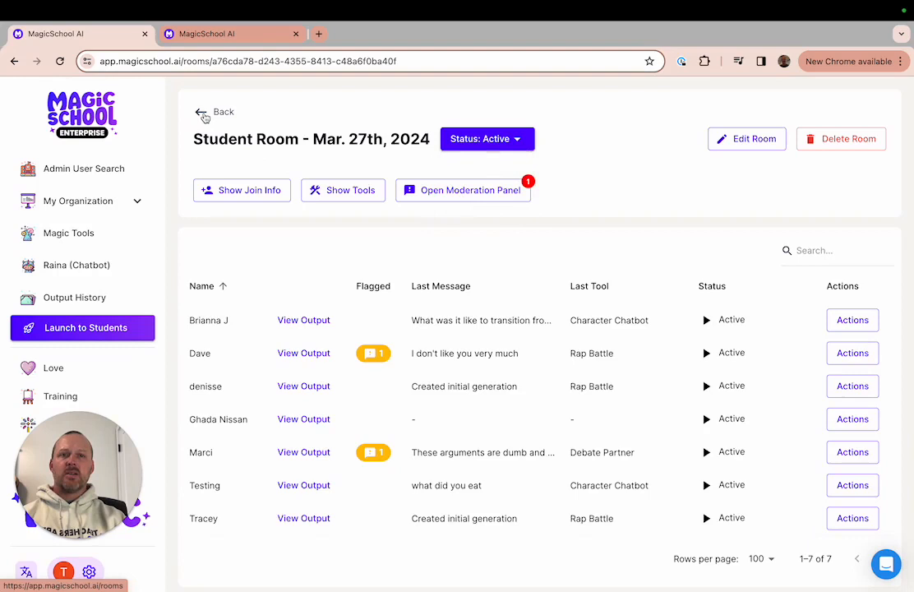
{"action": "left_click", "coordinate": [216, 112]}
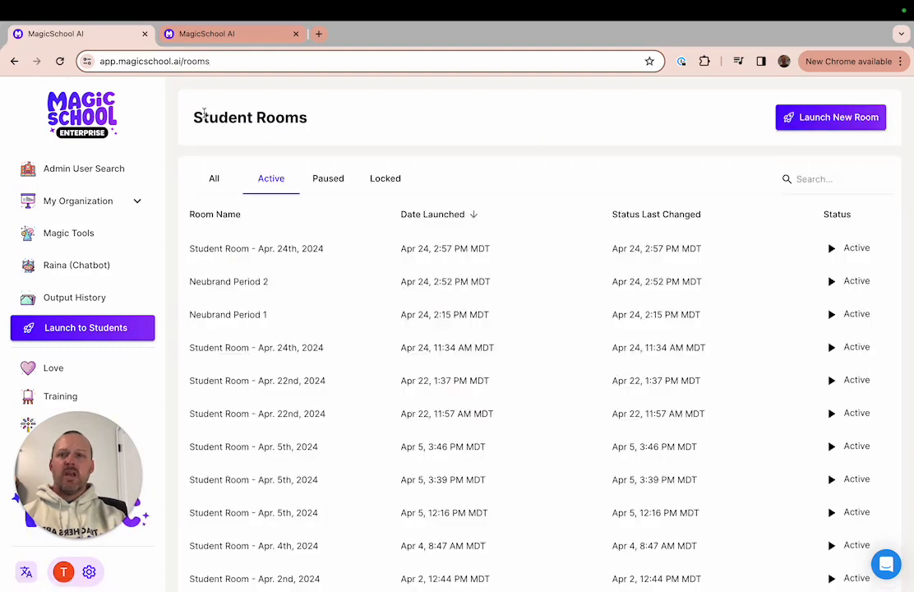